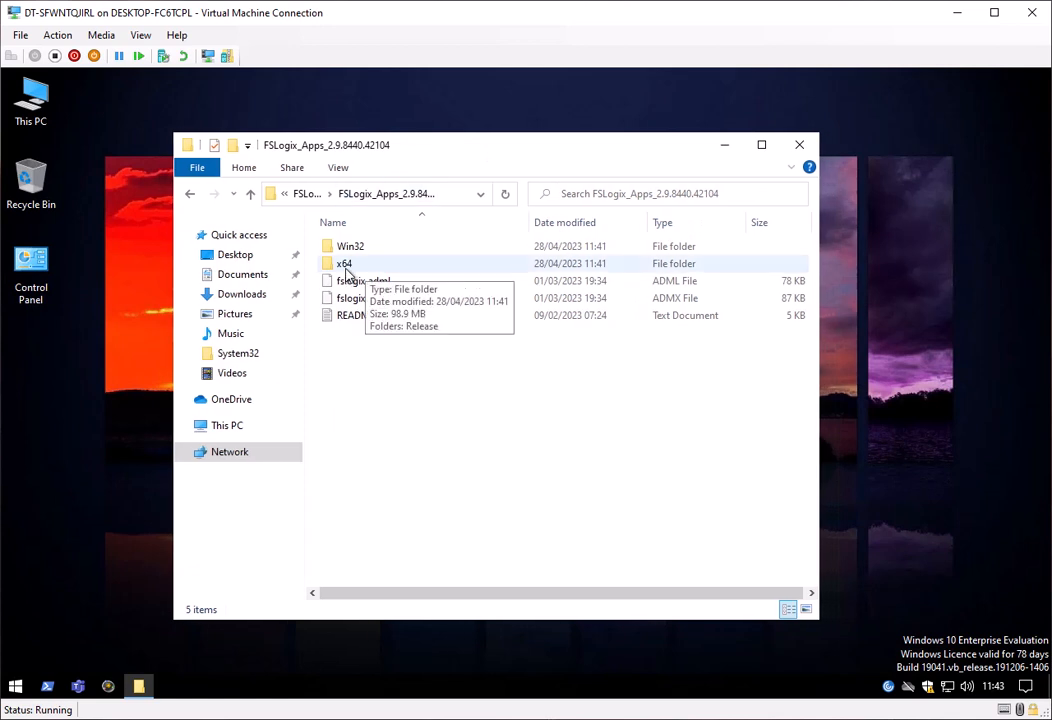
Run FSLogixAppsSetup.exe from x64\Release, accept the license, and finish the install.
double_click(344, 263)
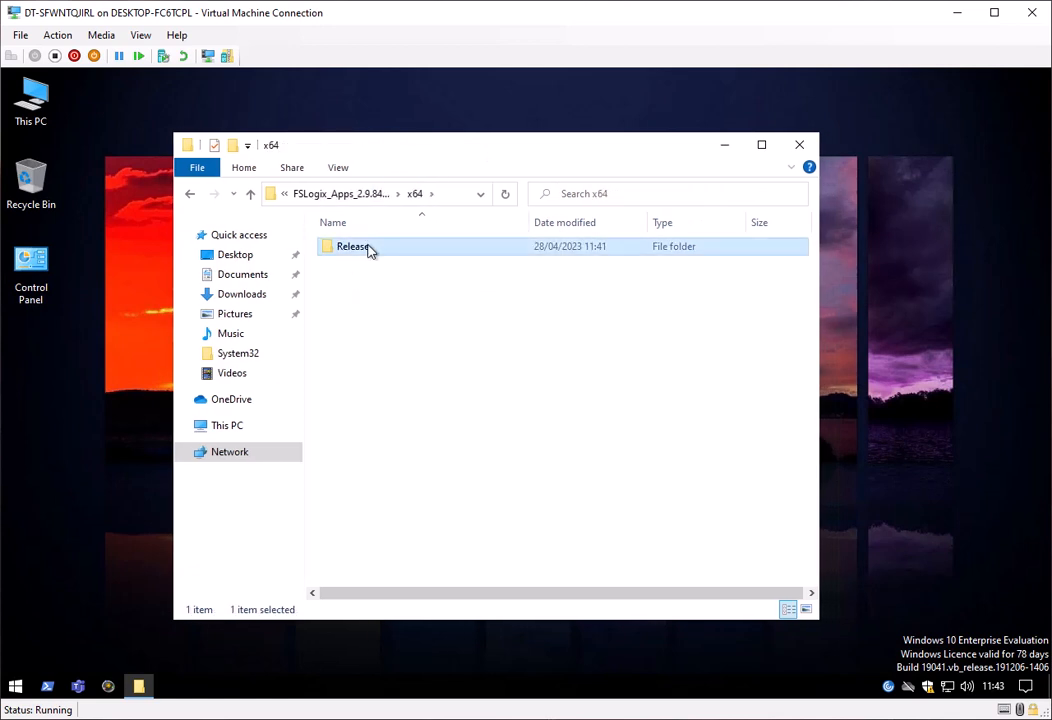
double_click(352, 246)
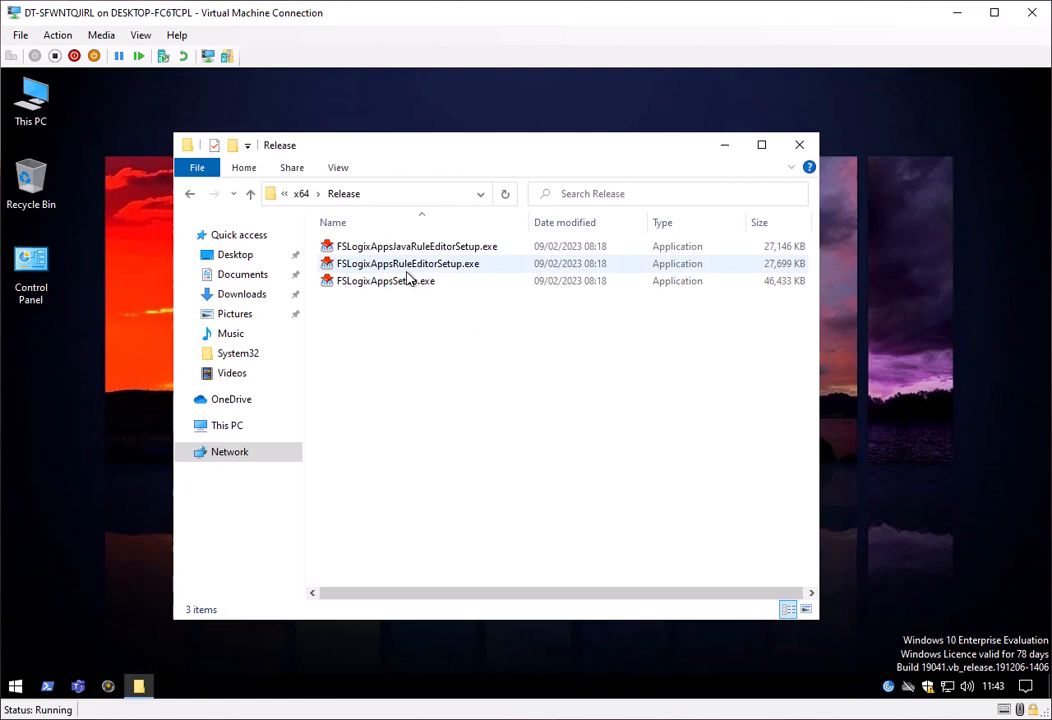
left_click(385, 281)
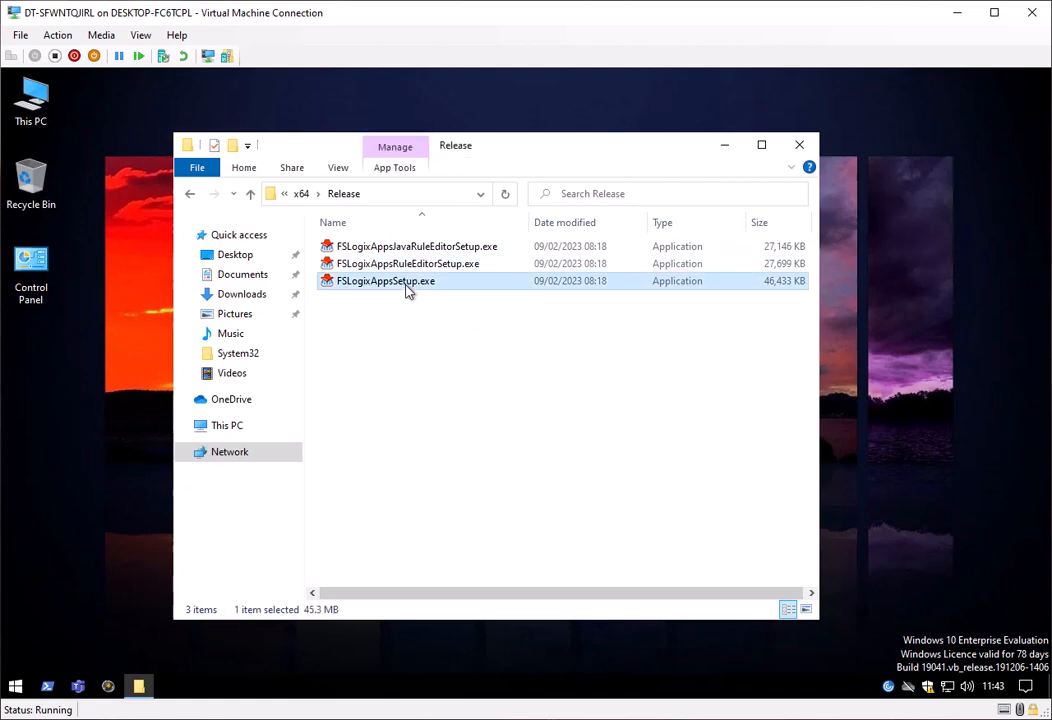
double_click(385, 281)
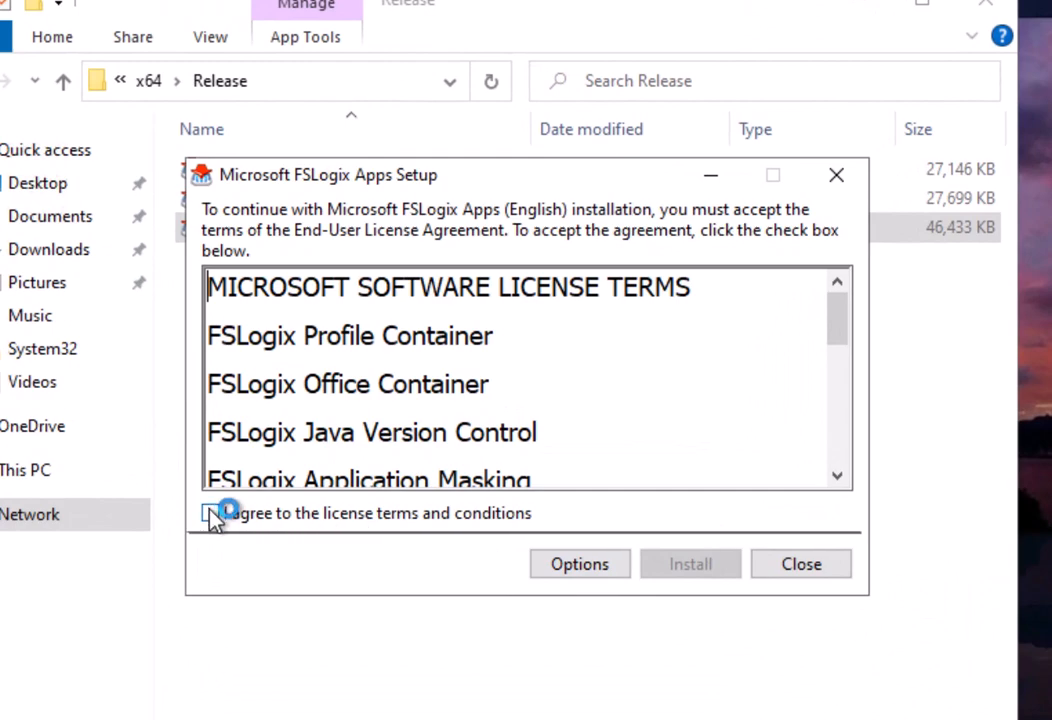
left_click(690, 563)
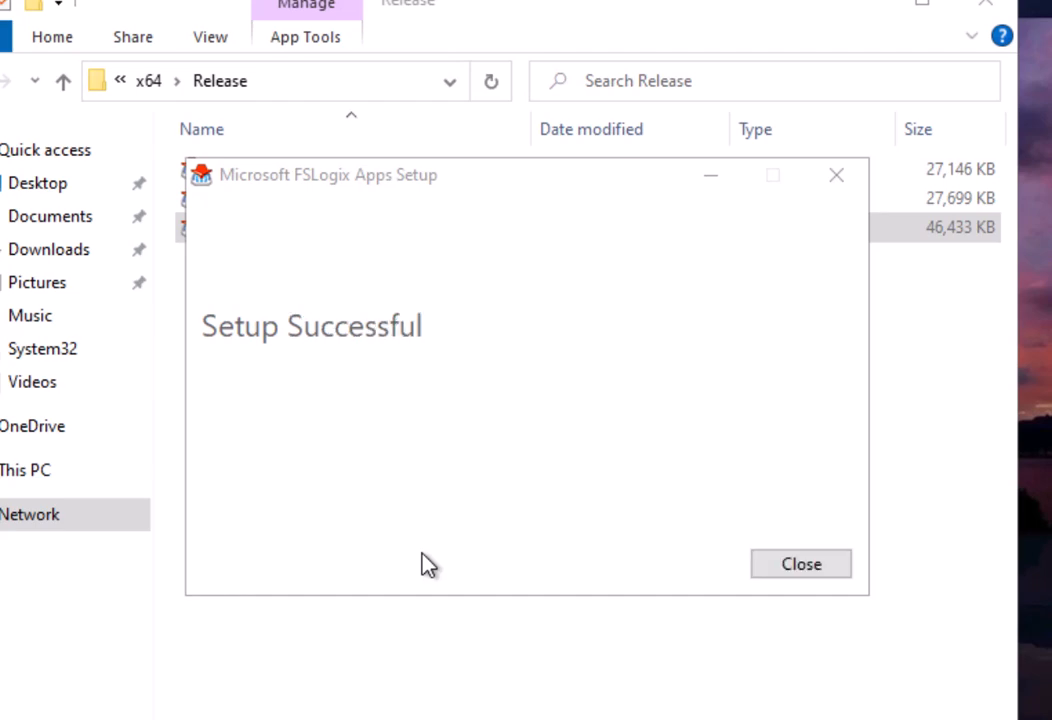
left_click(800, 563)
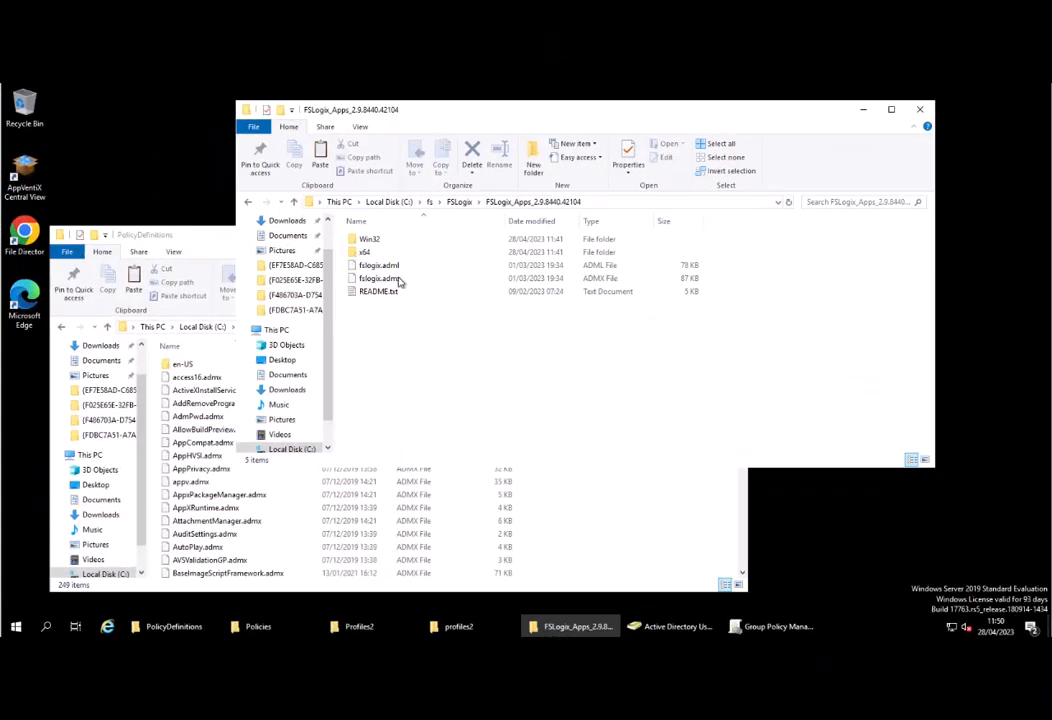
Copy fslogix.admx into the domain SYSVOL PolicyDefinitions folder with administrator permission.
right_click(379, 278)
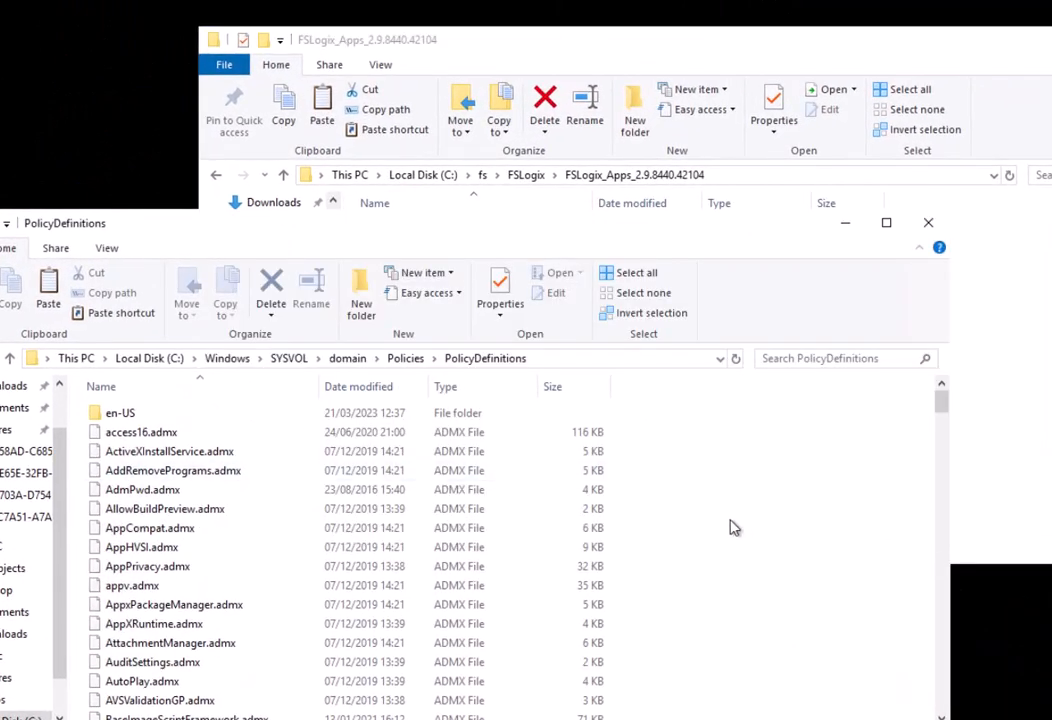
left_click(783, 385)
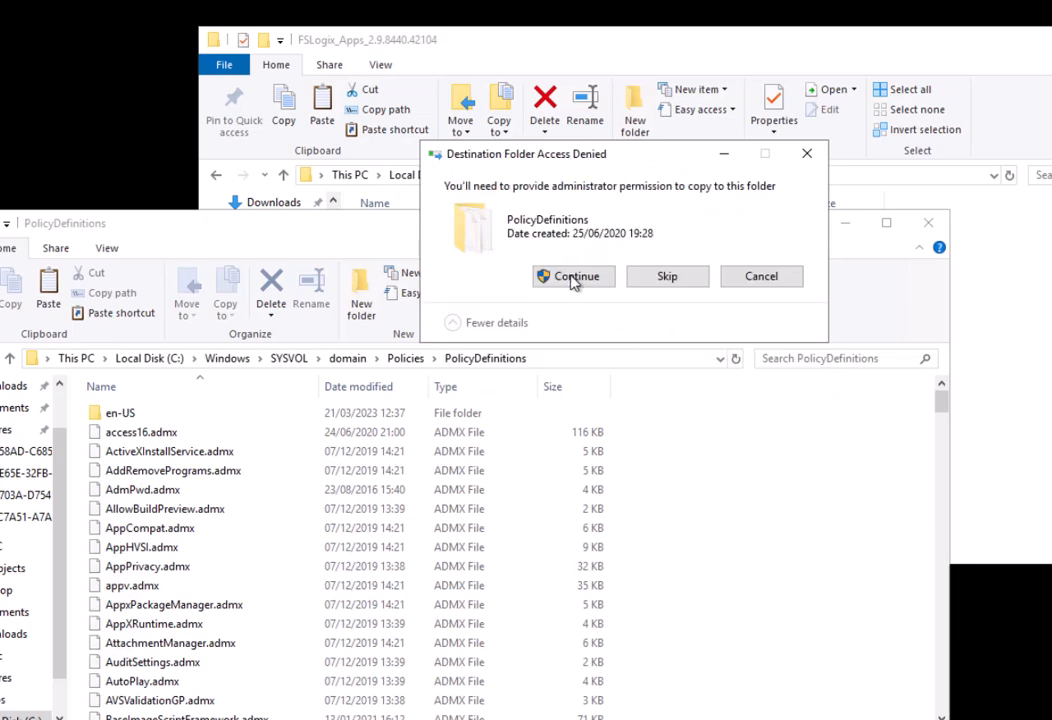
left_click(573, 276)
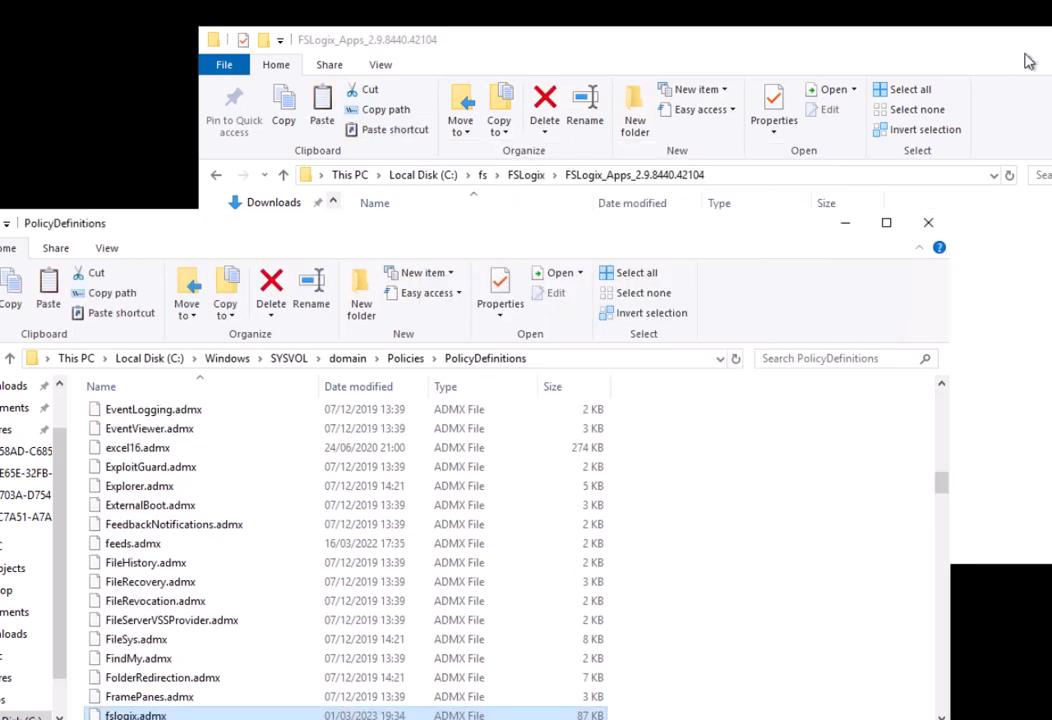
Copy fslogix.adml into en-US, replacing the existing file.
right_click(420, 267)
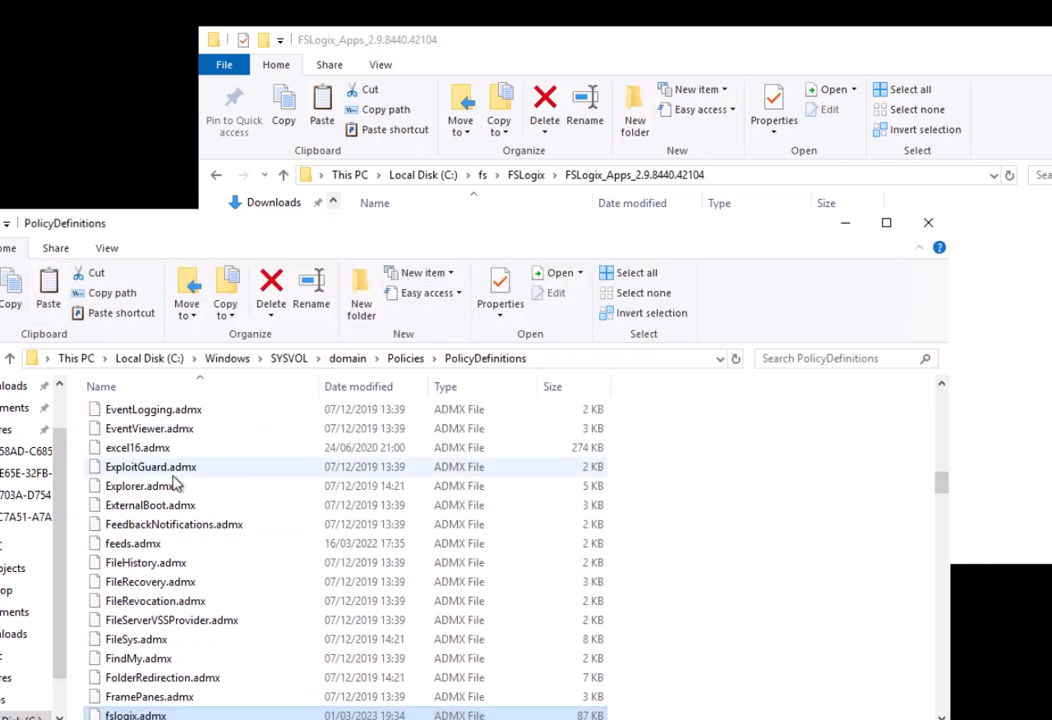
scroll("up", 3)
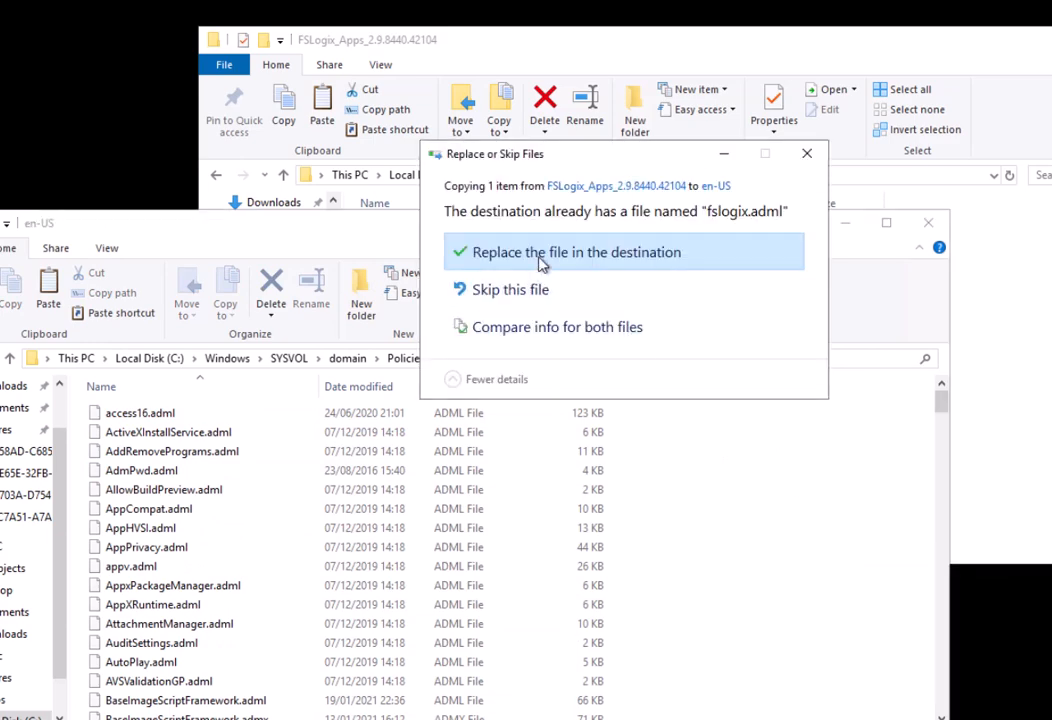
left_click(576, 251)
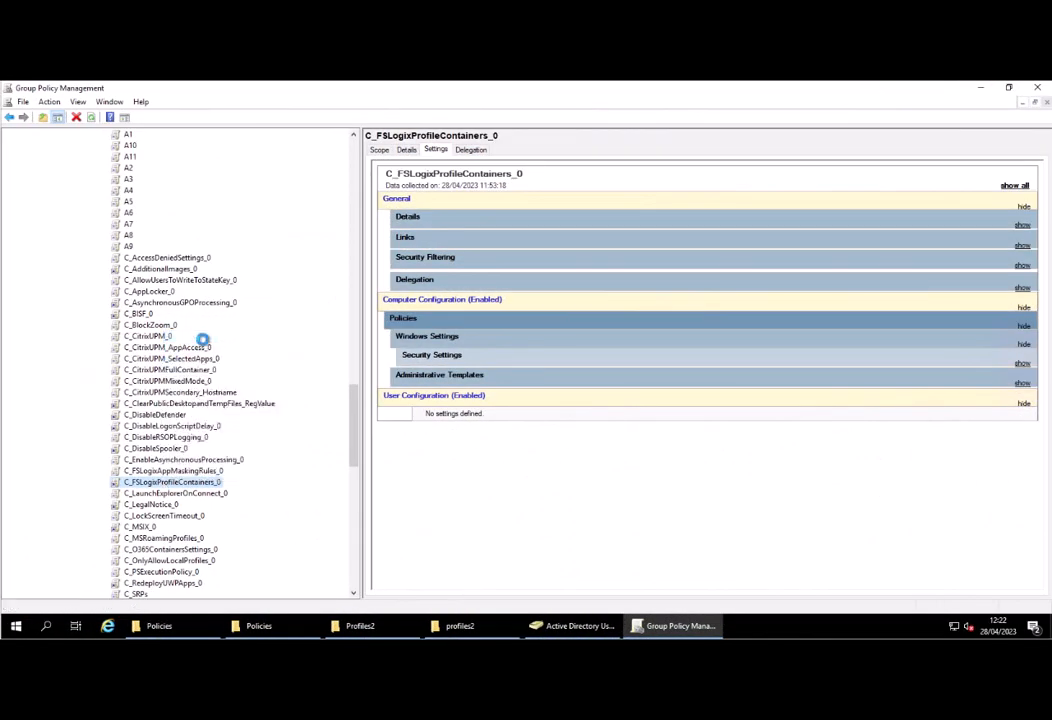
Edit the FSLogix Profile Containers GPO and browse to the FSLogix administrative template settings.
double_click(172, 482)
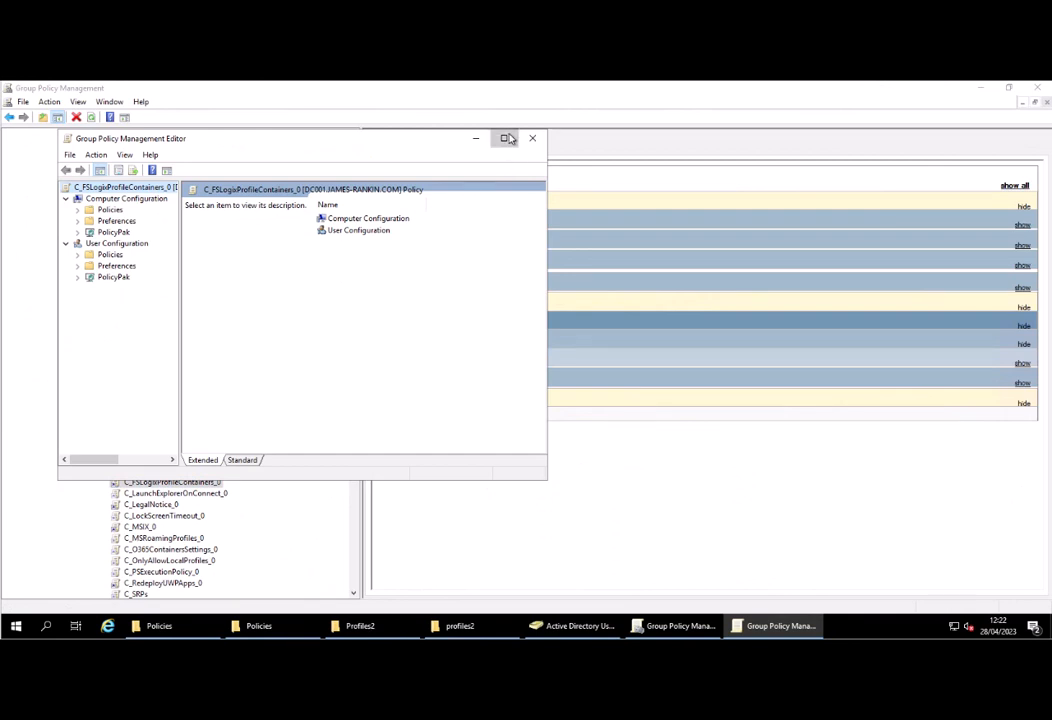
left_click(507, 138)
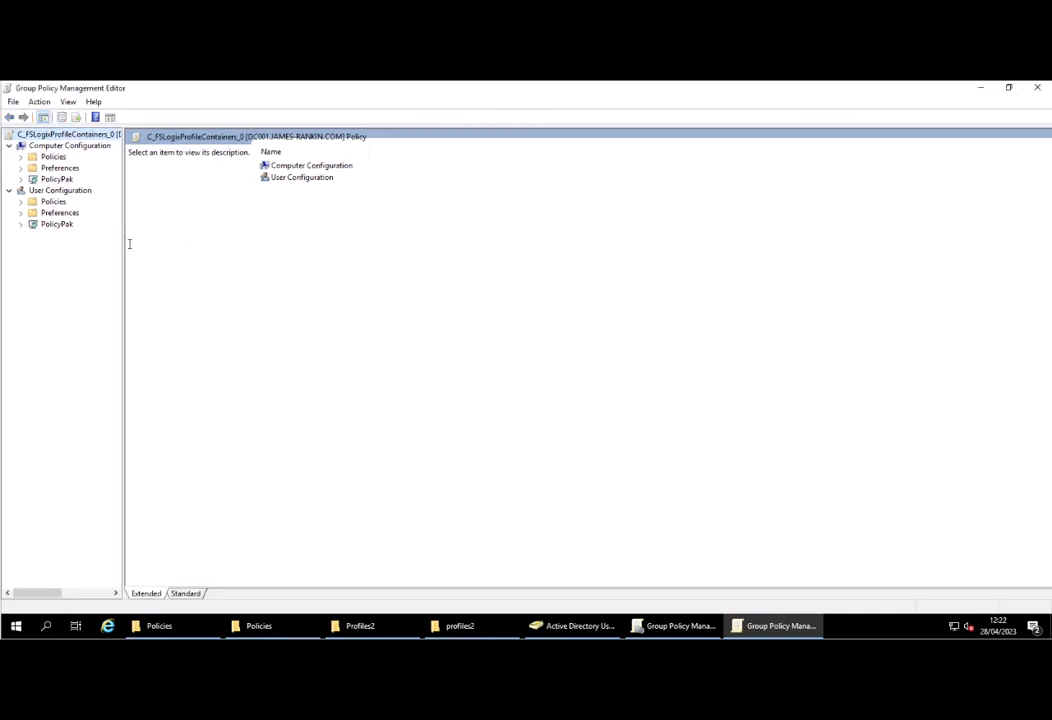
left_click_drag(123, 300, 230, 300)
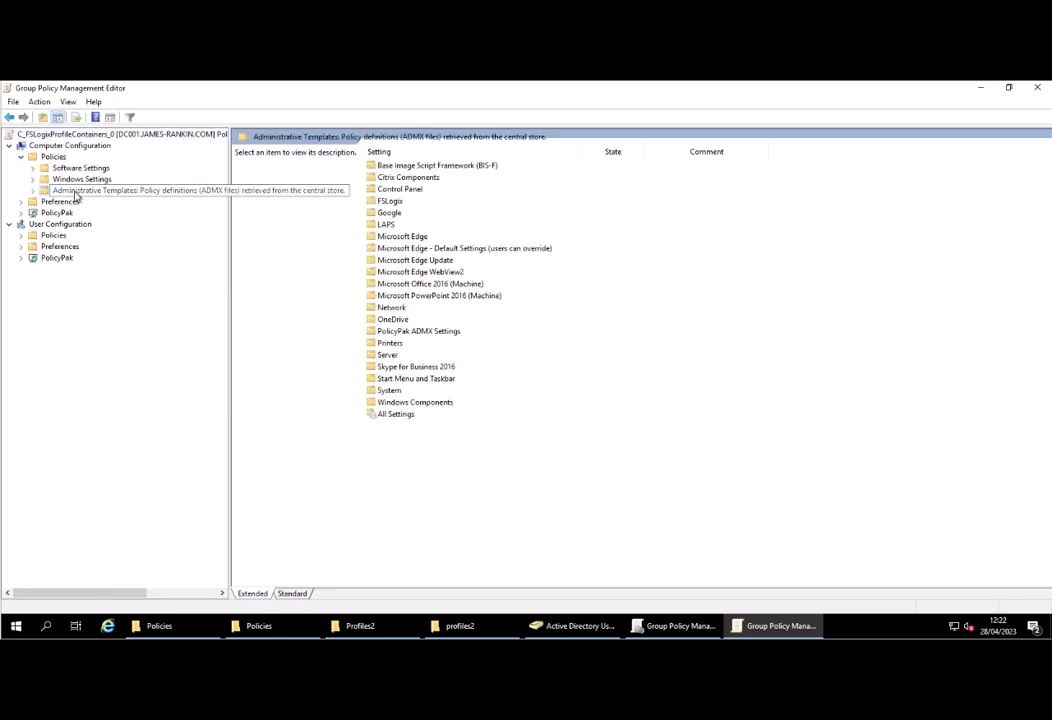
left_click(33, 190)
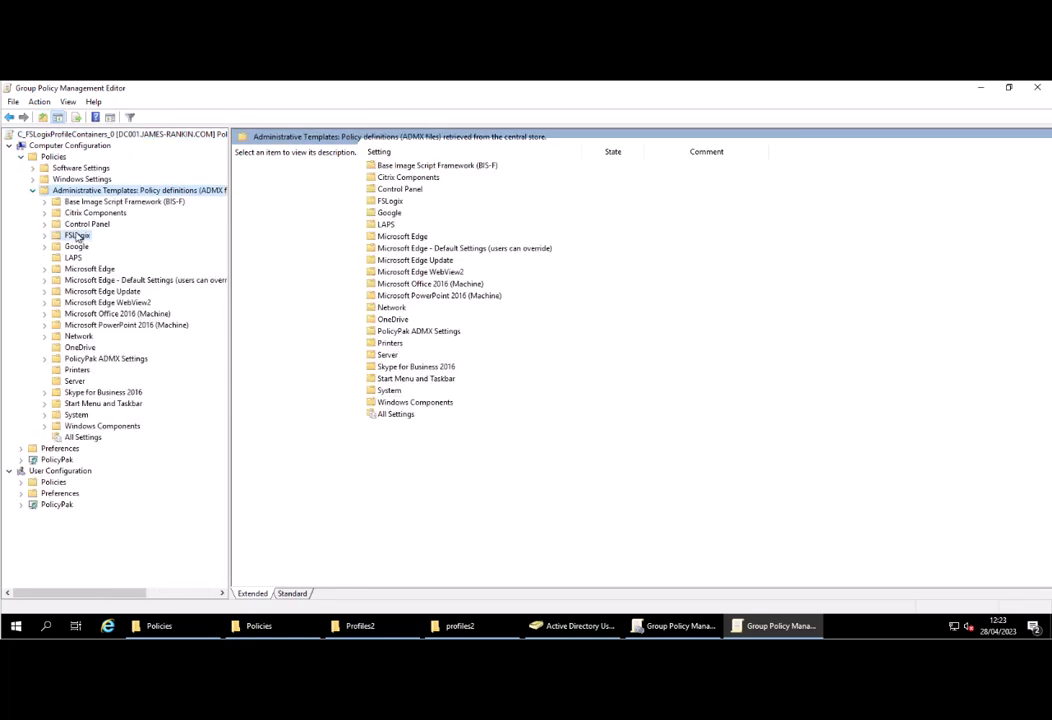
left_click(77, 235)
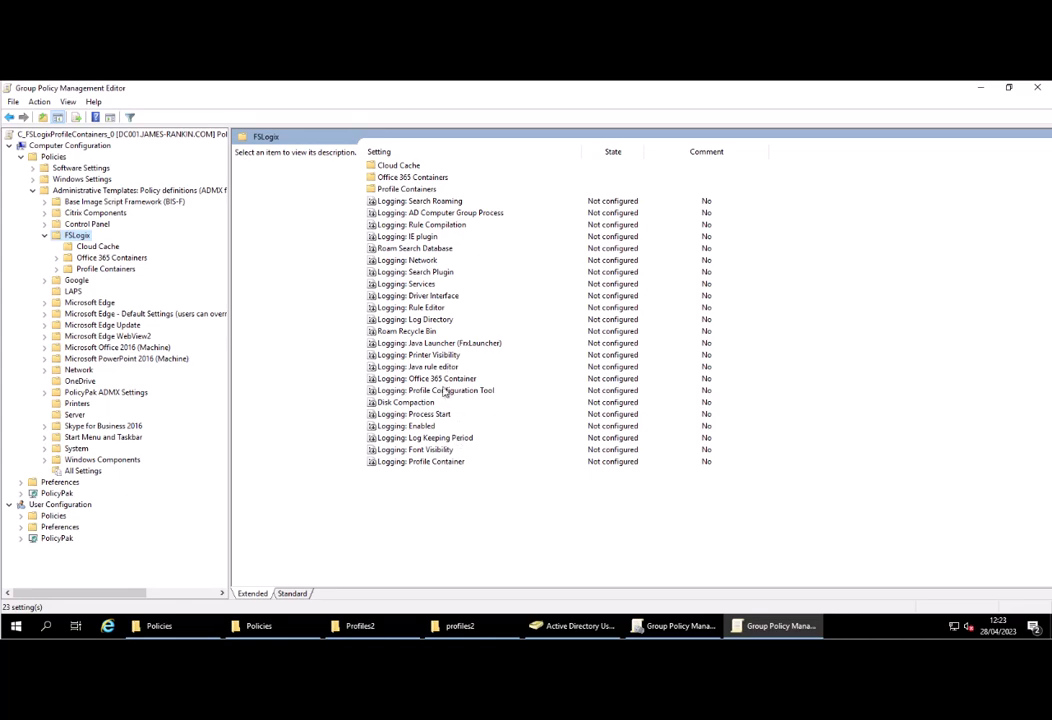
Enable the Disk Compaction setting, then close the policy console.
left_click(404, 401)
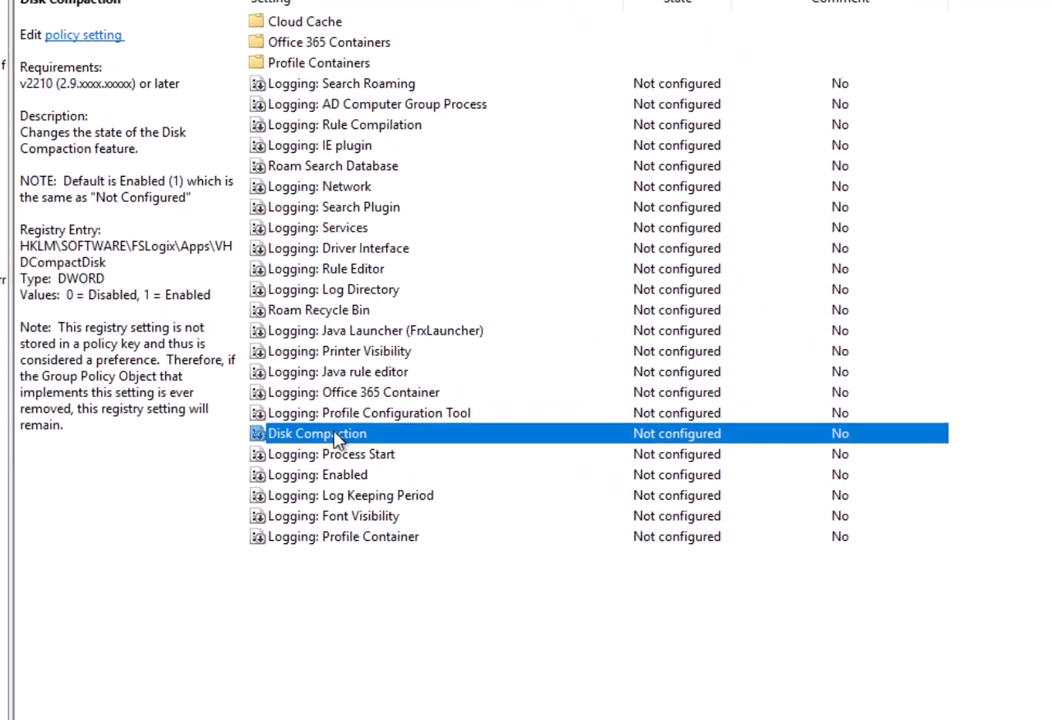
double_click(317, 433)
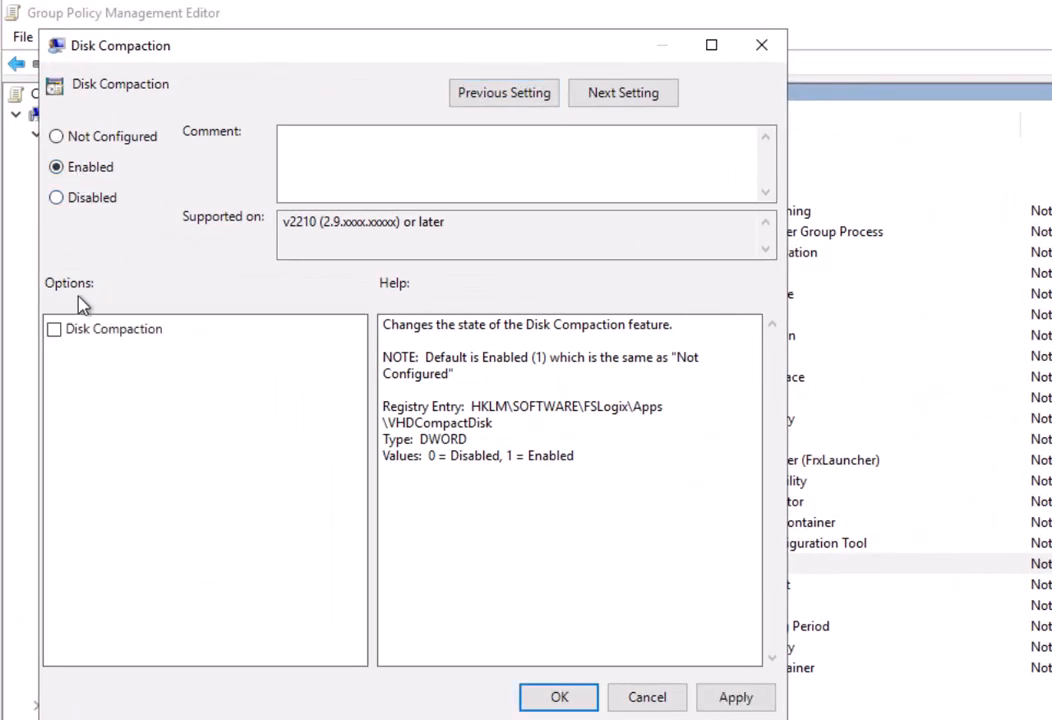
left_click(54, 328)
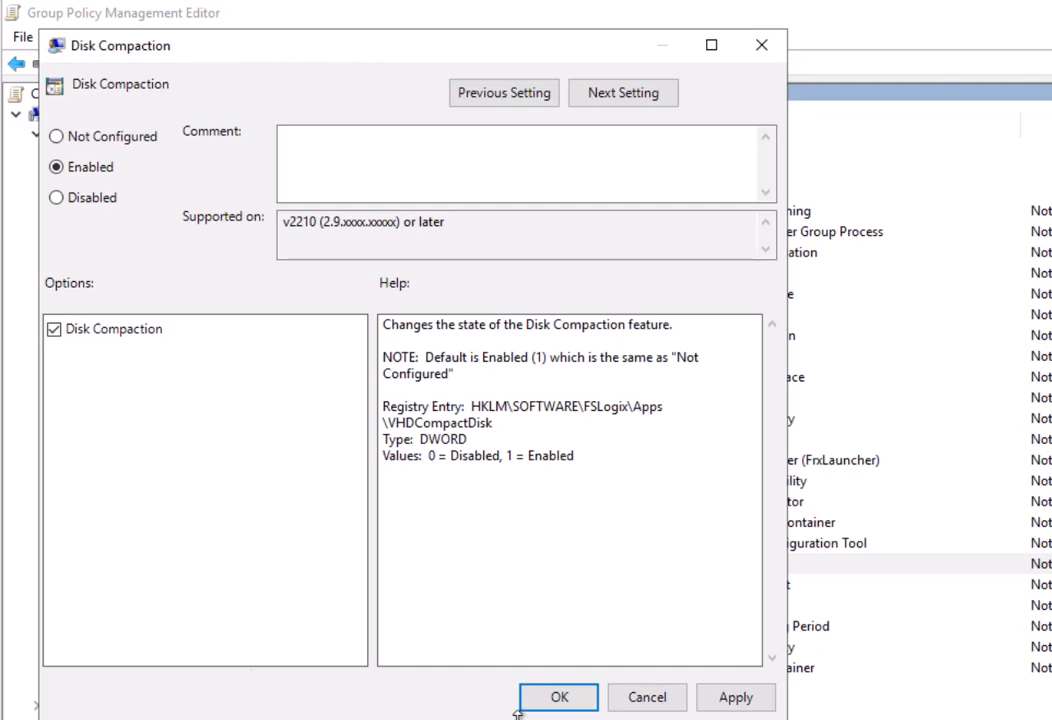
left_click(558, 697)
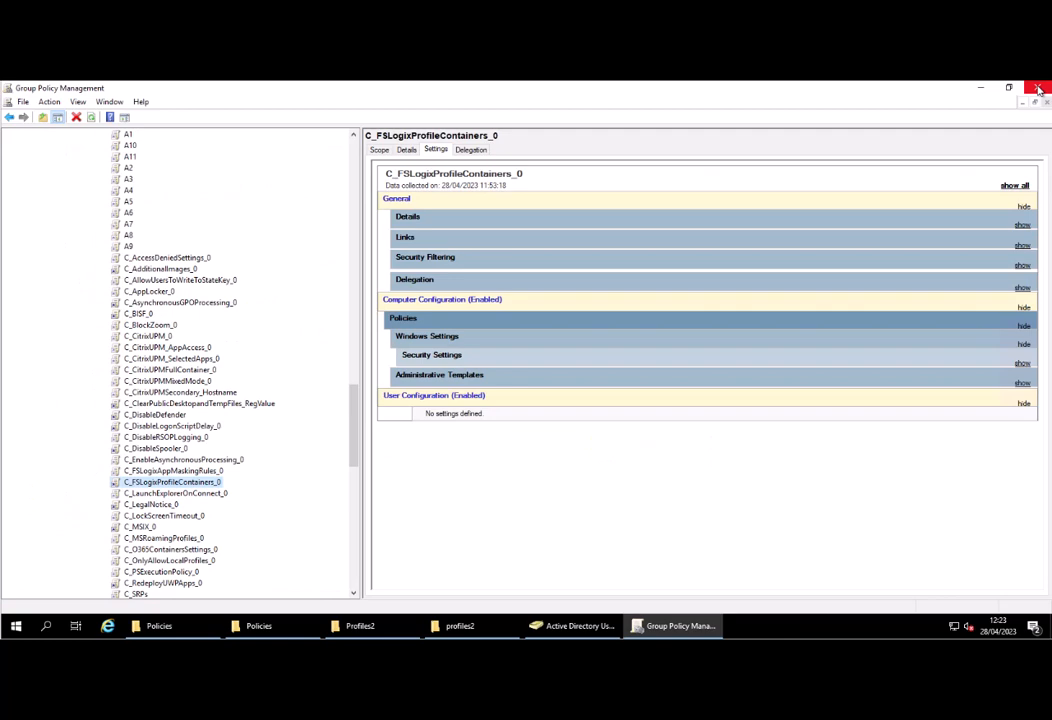
mouse_move(1038, 88)
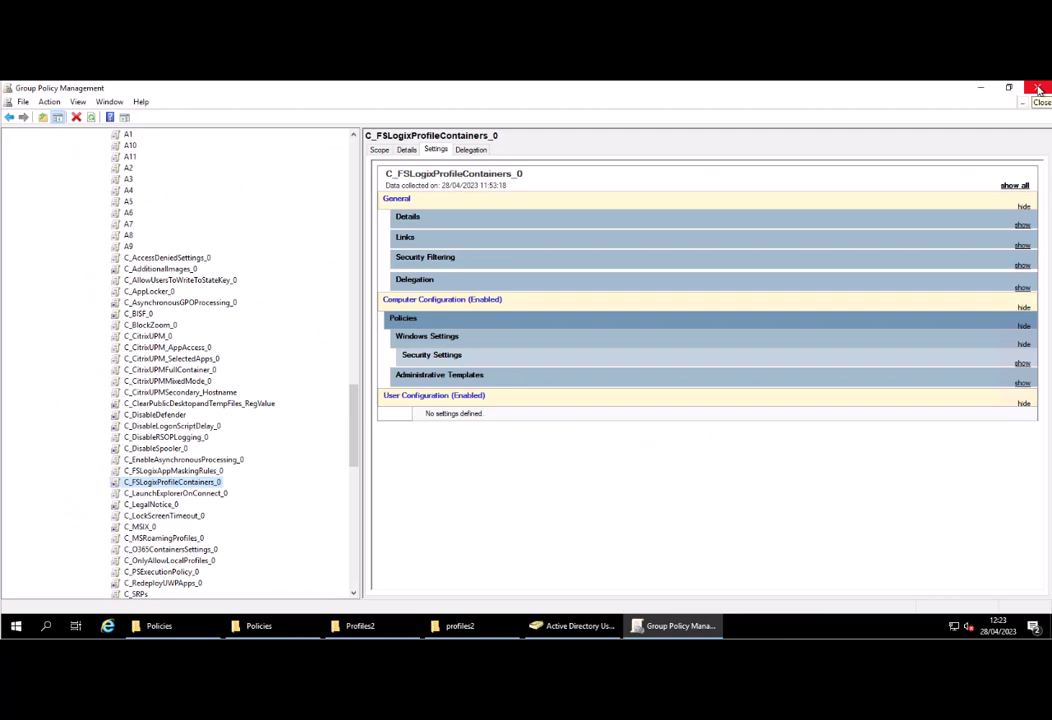
left_click(1038, 87)
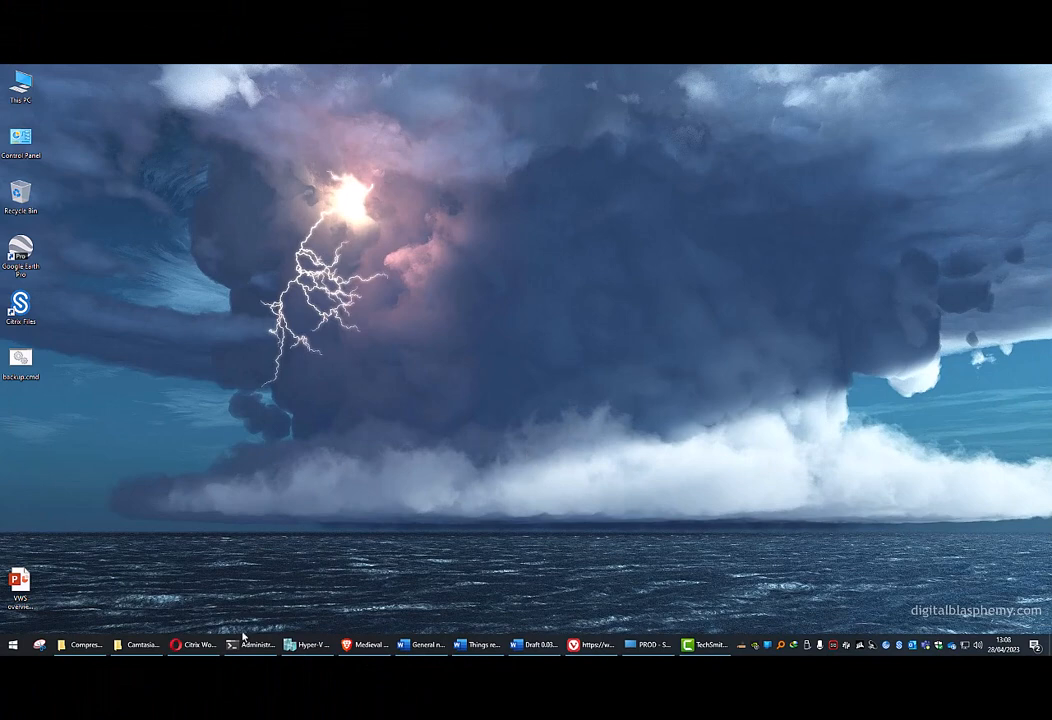
Launch the Windows 10 22H2 desktop from the Citrix Workspace Recents tiles.
left_click(190, 644)
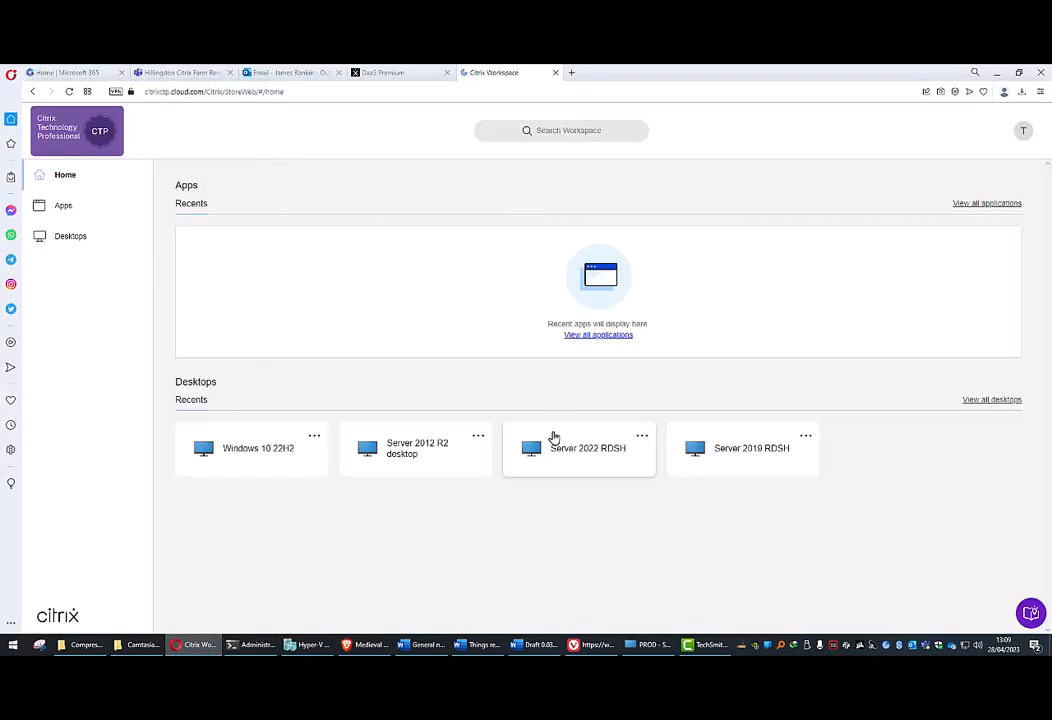
left_click(251, 448)
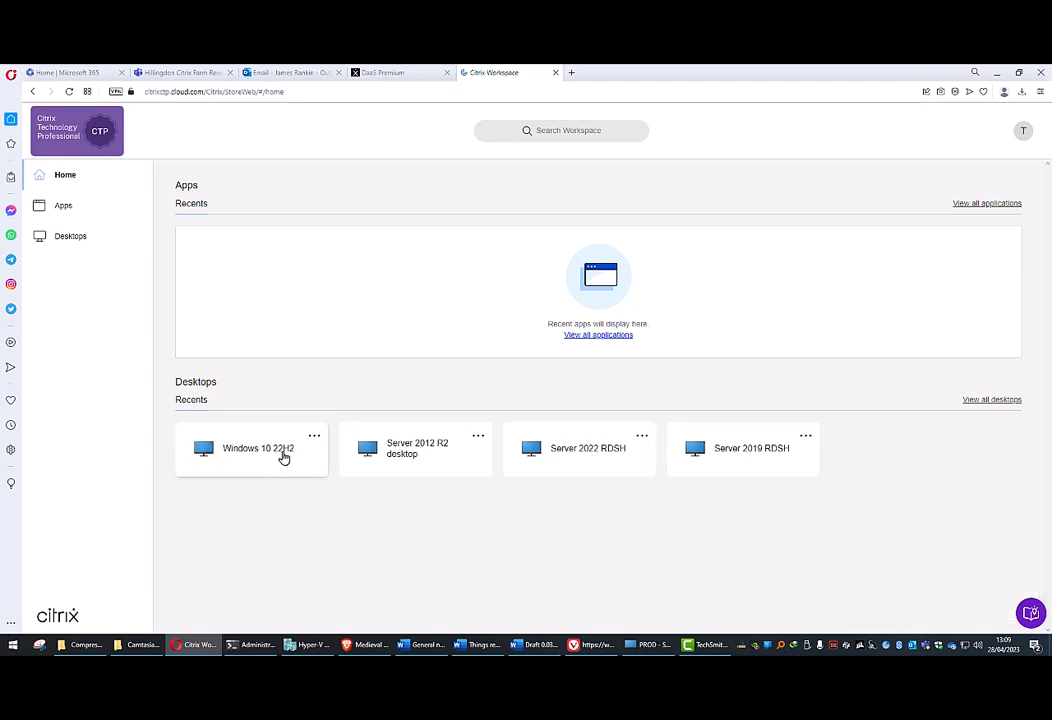
left_click(258, 448)
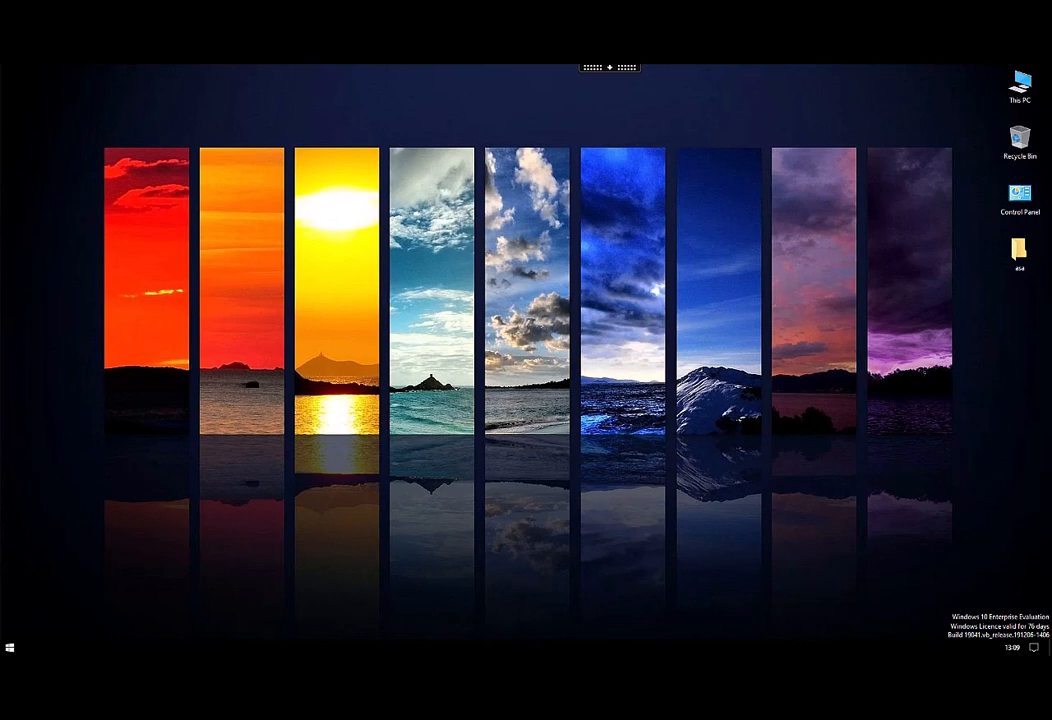
mouse_move(412, 139)
type("\\\\dc001\\fs\\")
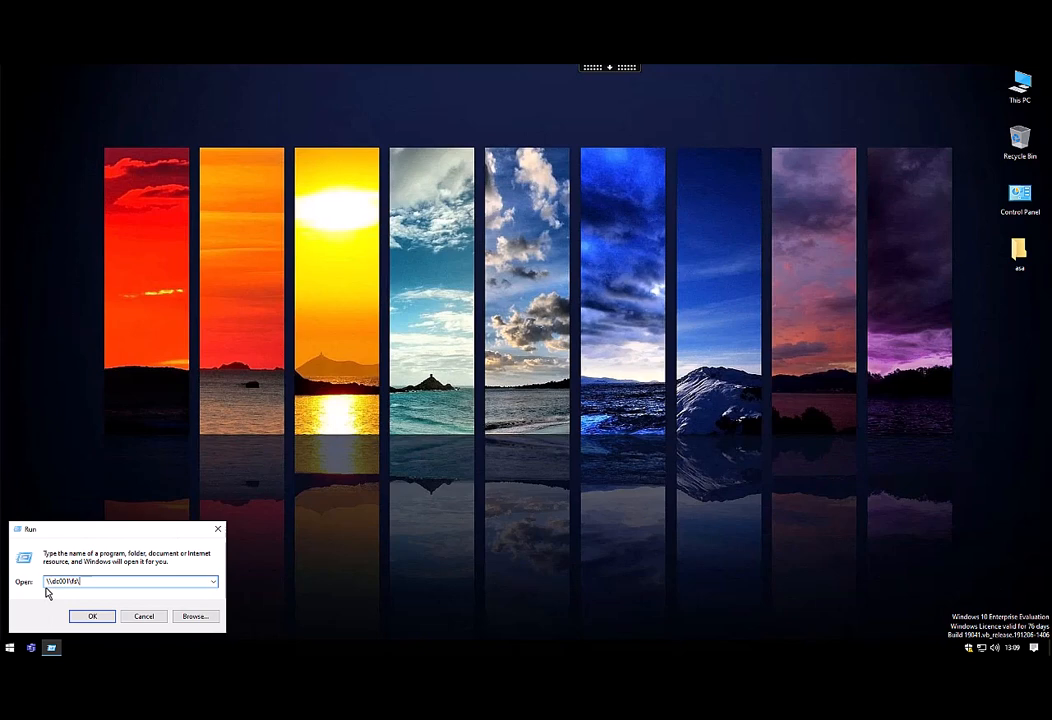
Open \\dc001\fs\profiles2 and the user's folder showing the 167,936 KB VHDX, then the fs share.
left_click(92, 615)
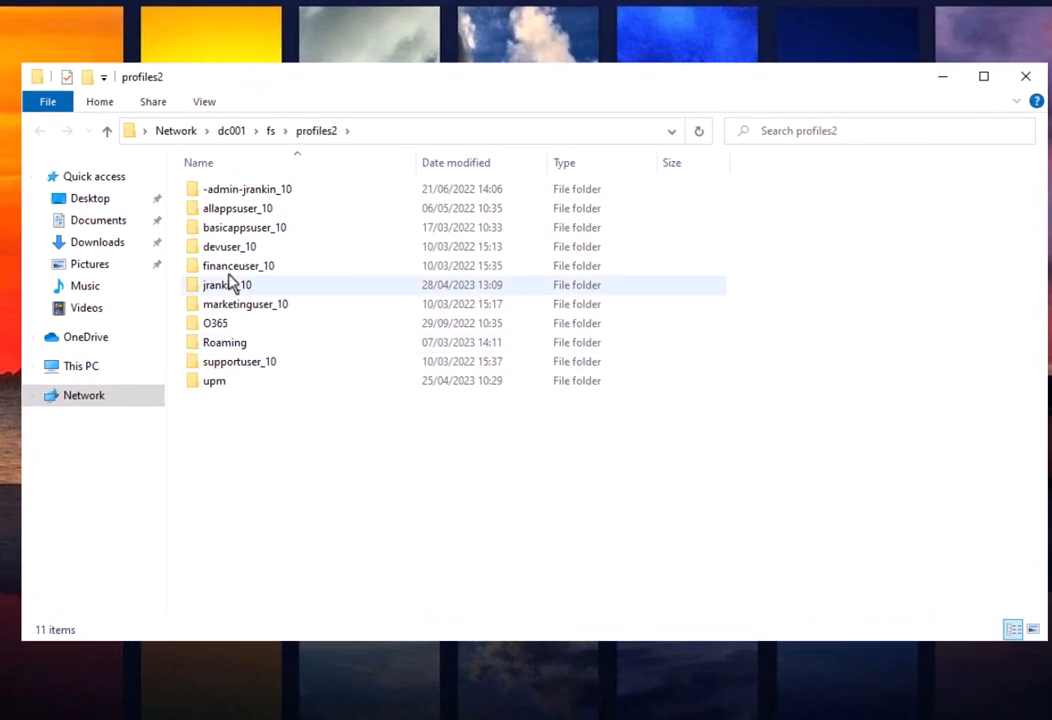
double_click(226, 285)
type("\\\\")
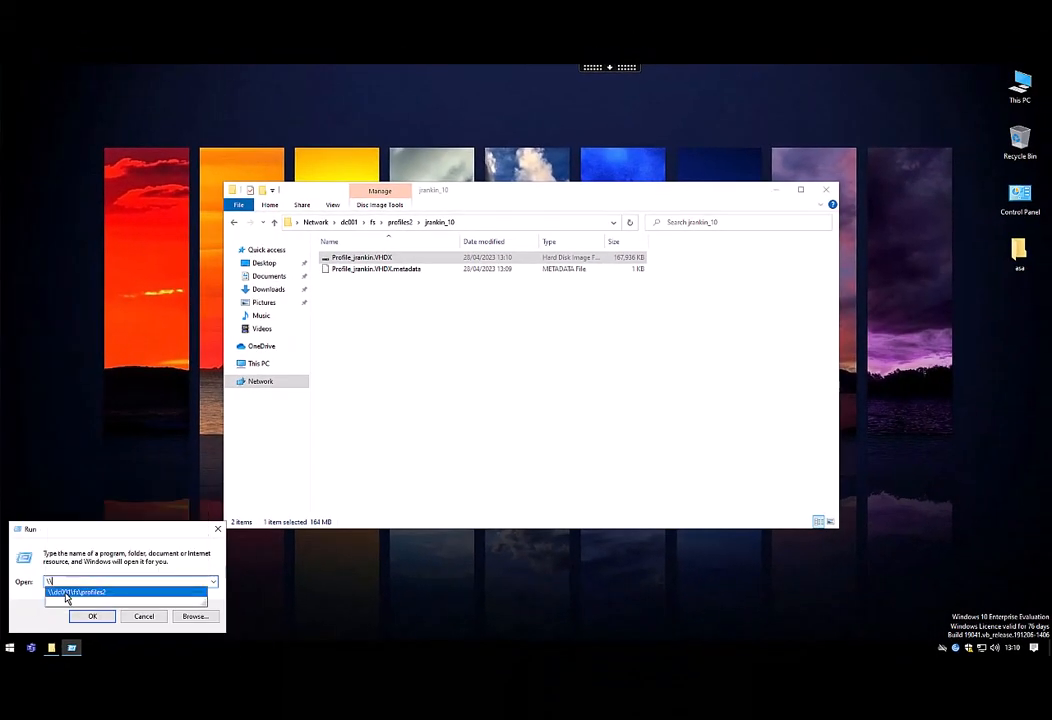
left_click(143, 616)
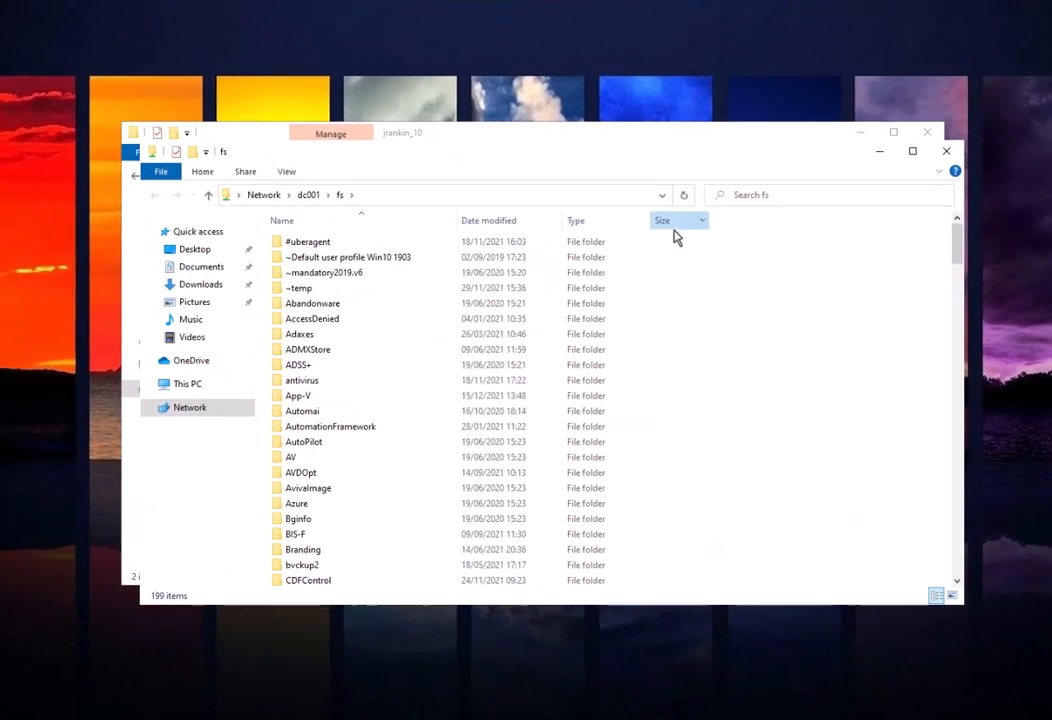
Sort by size and select the profile VHDX, now 1,609,728 KB (1.53 GB).
left_click(663, 220)
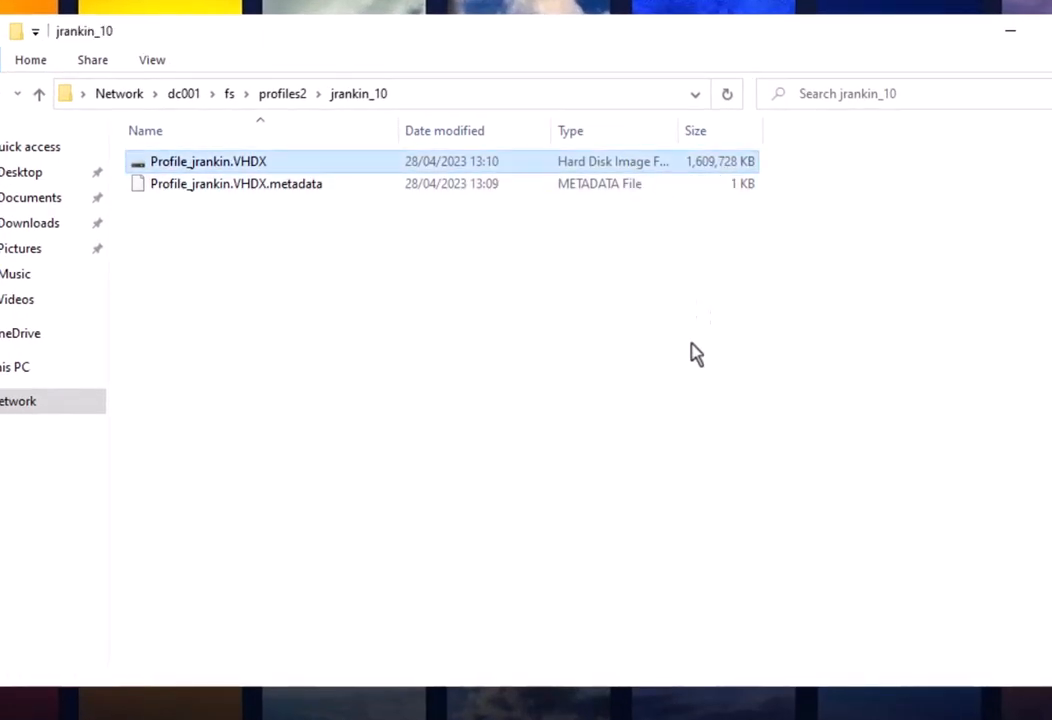
left_click(208, 161)
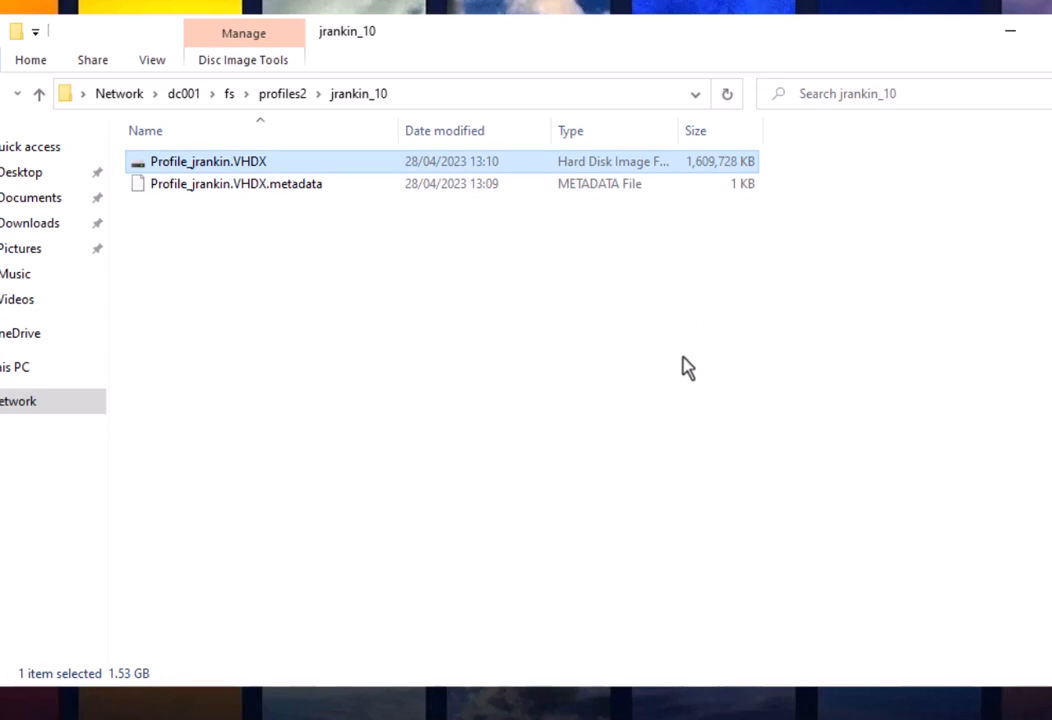
mouse_move(657, 352)
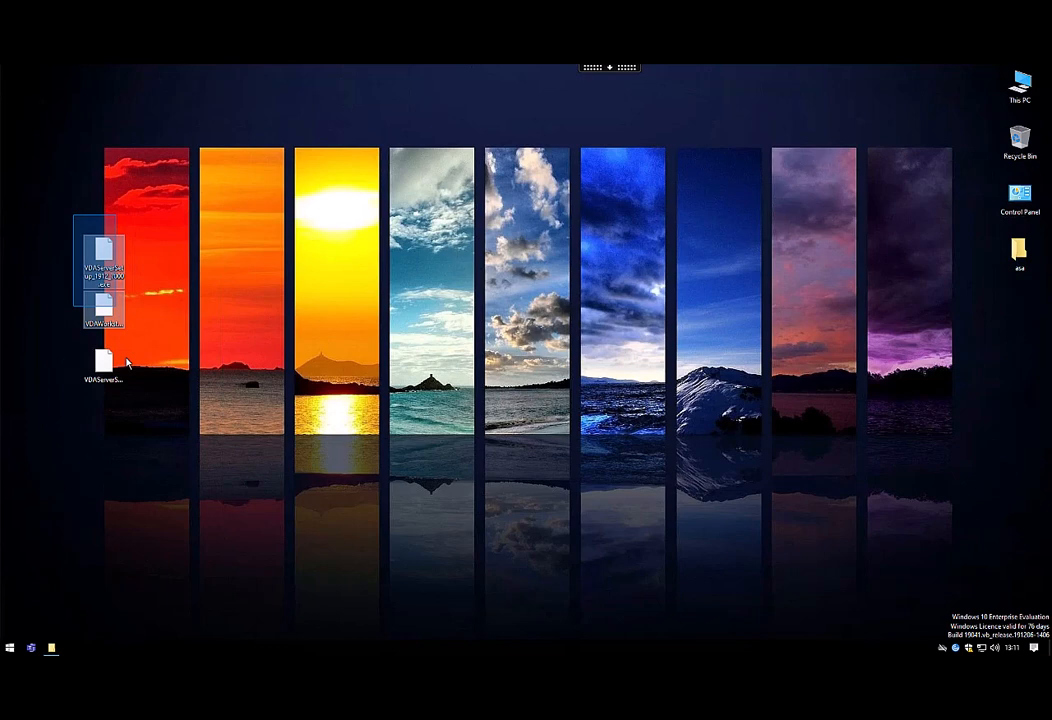
Permanently delete the three installer files and sign out of the virtual desktop.
left_click(140, 432)
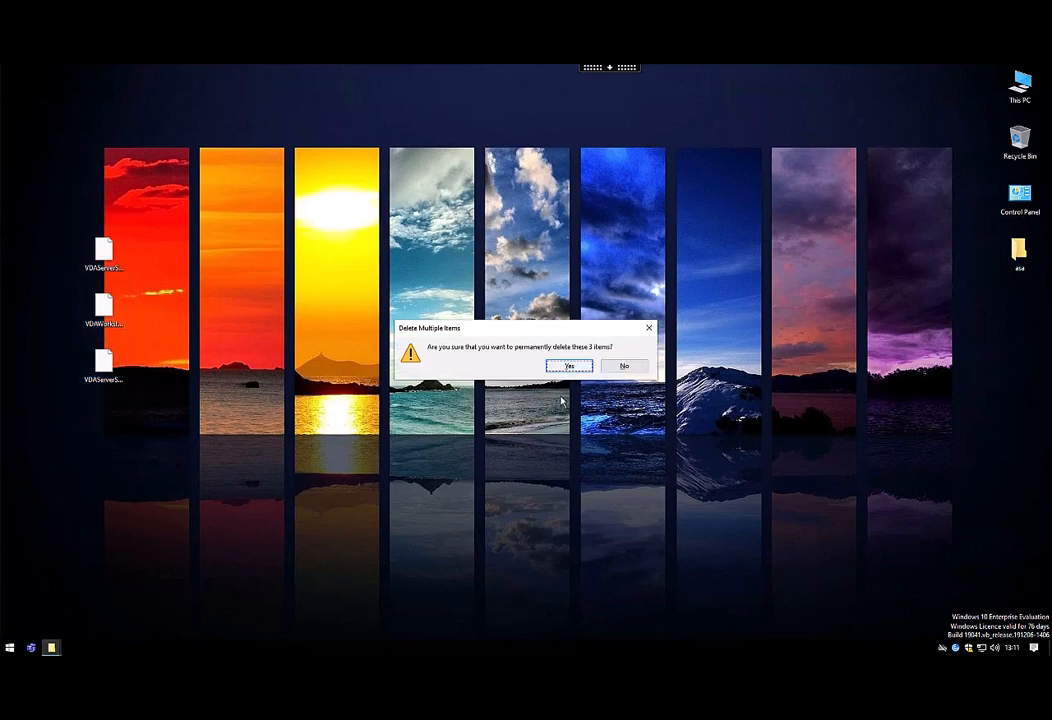
left_click(569, 365)
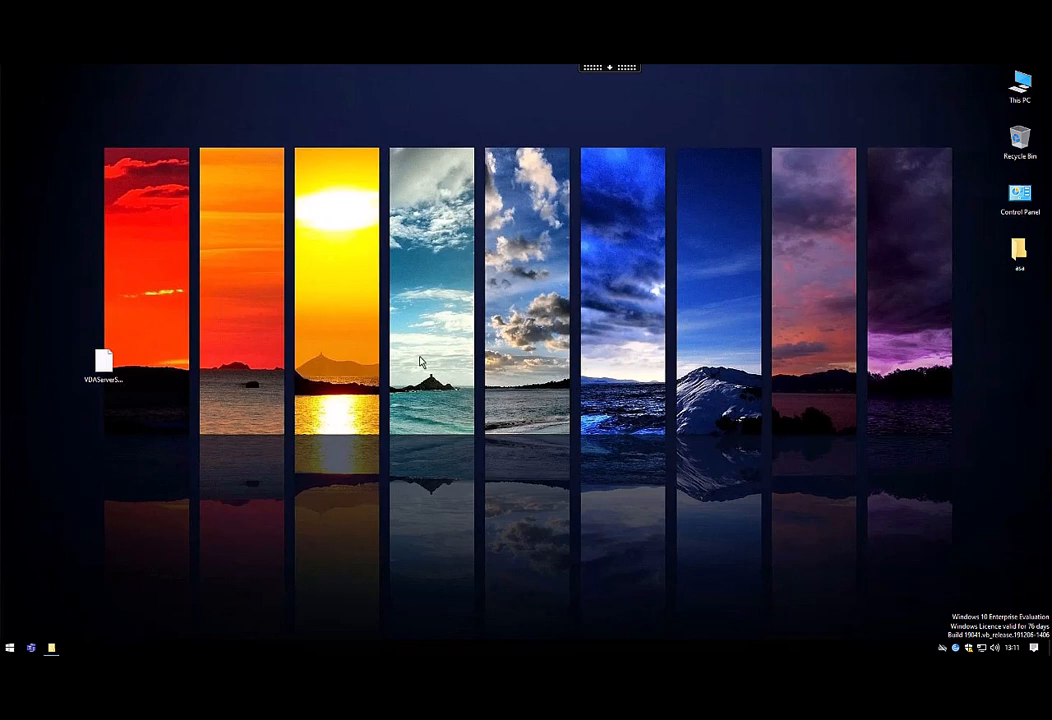
double_click(104, 360)
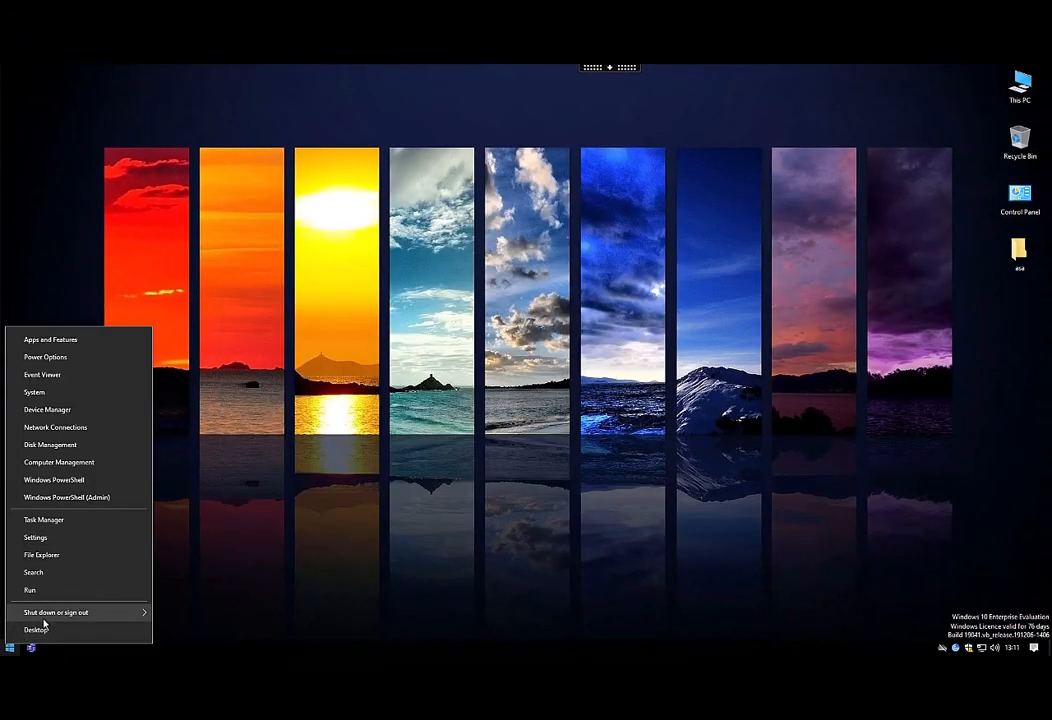
left_click(55, 612)
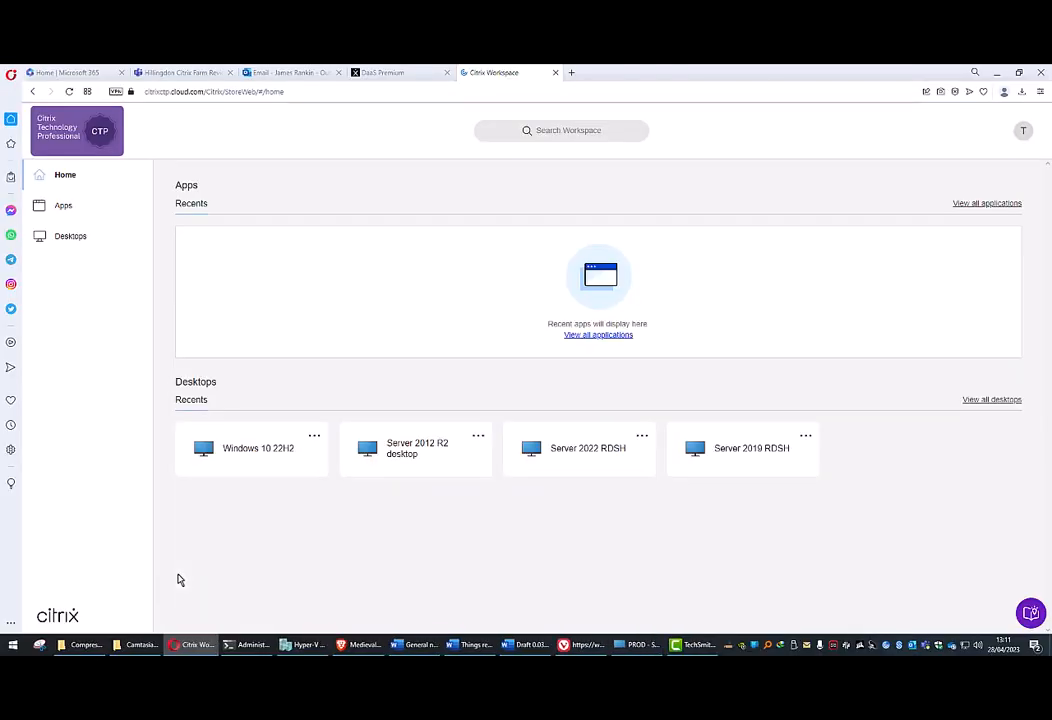
mouse_move(897, 418)
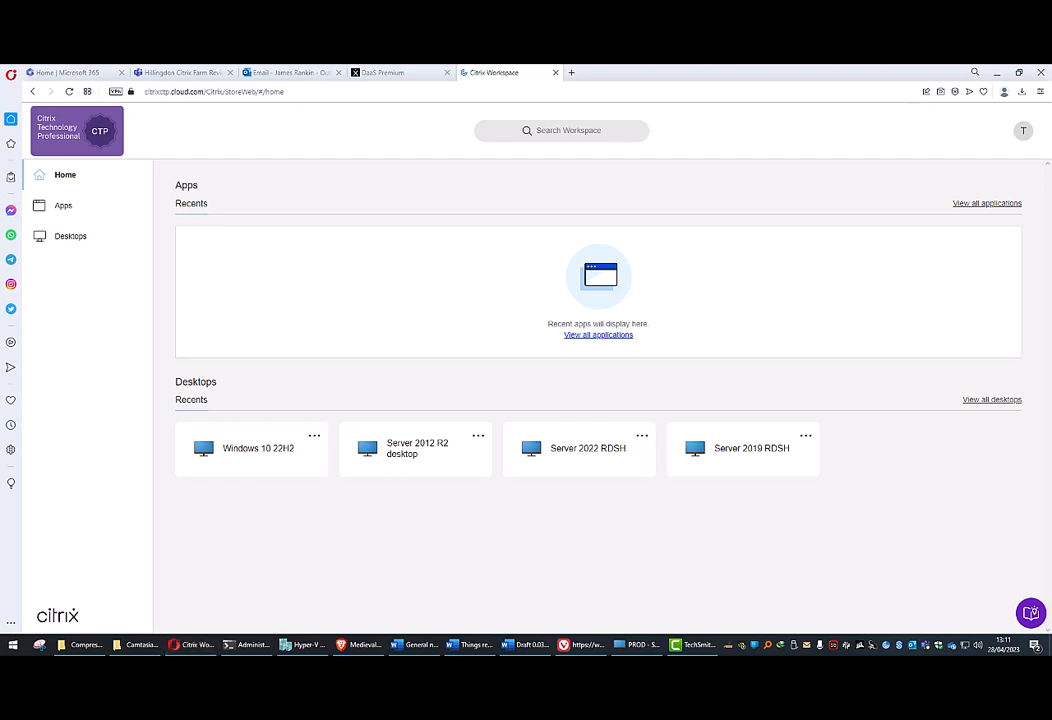
mouse_move(708, 210)
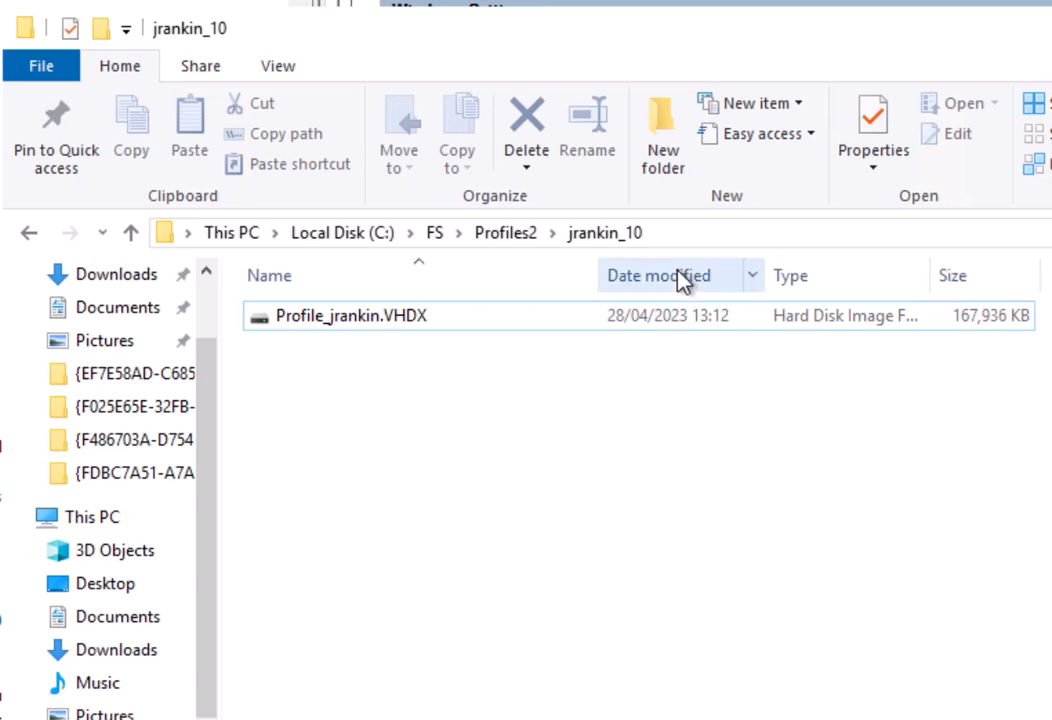
Select the user's profile VHDX in C:\FS\Profiles2 to confirm it is 167,936 KB (164 MB).
left_click(350, 315)
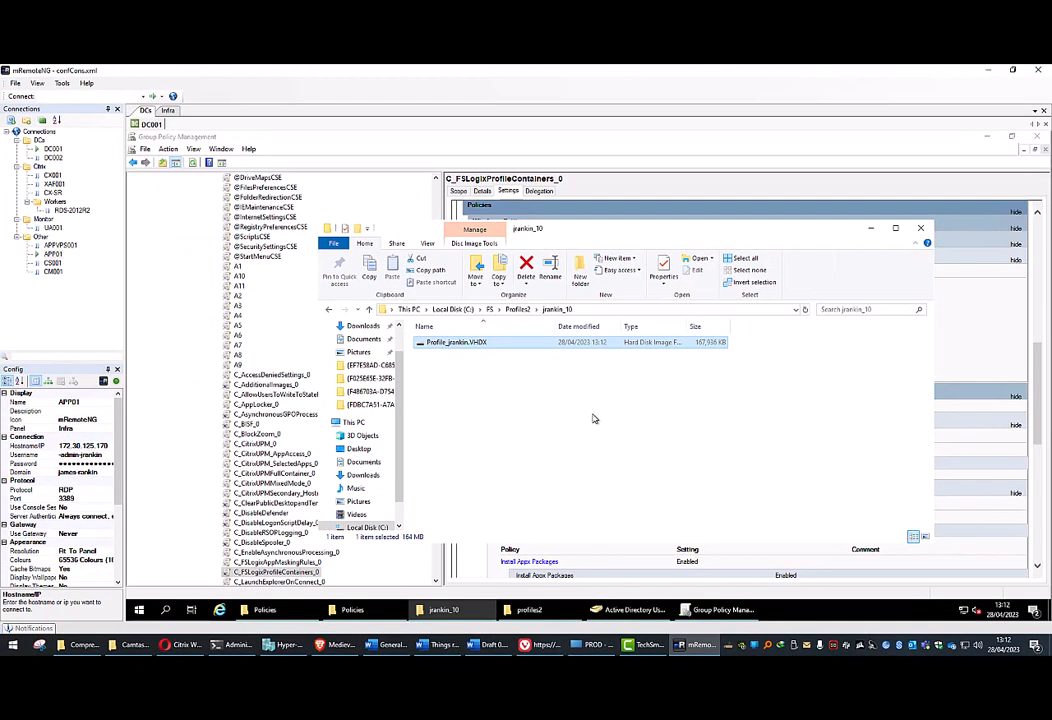
mouse_move(617, 366)
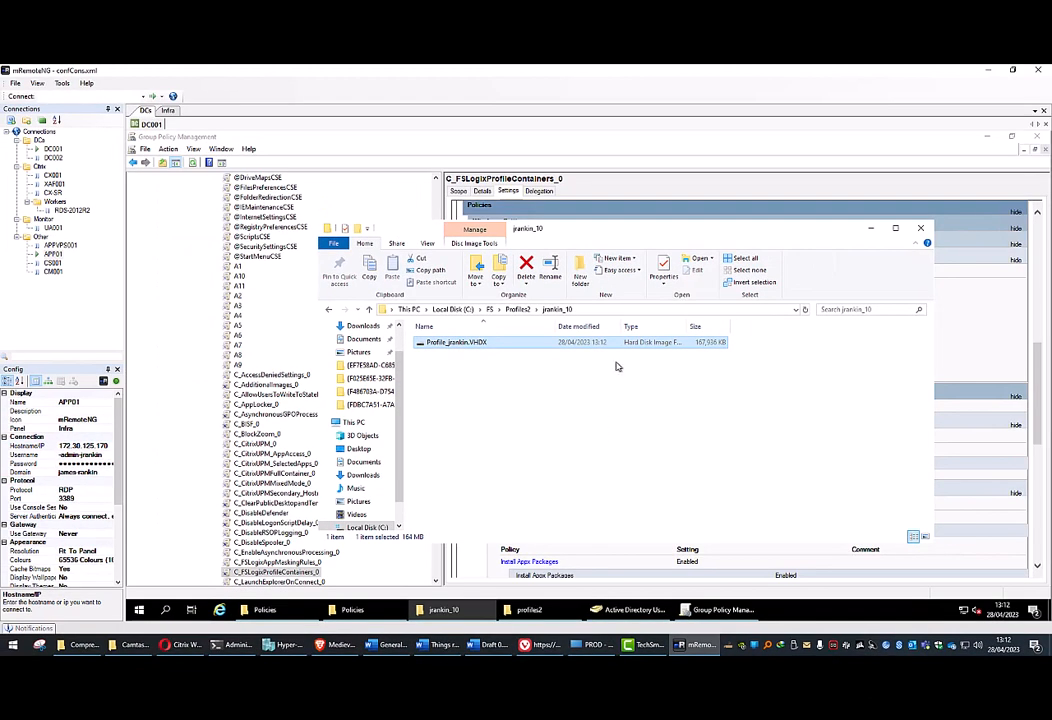